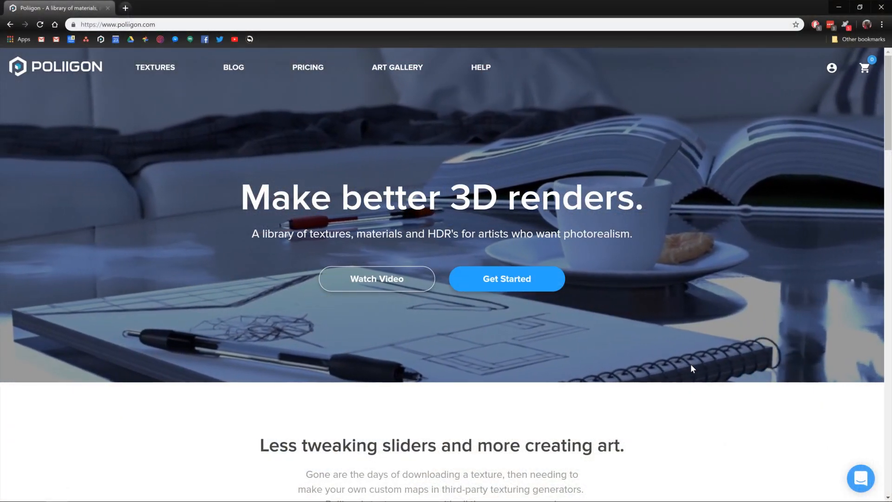
Browse Poliigon's Models (Beta) category and go to the Food Platter 002 model page
left_click(156, 67)
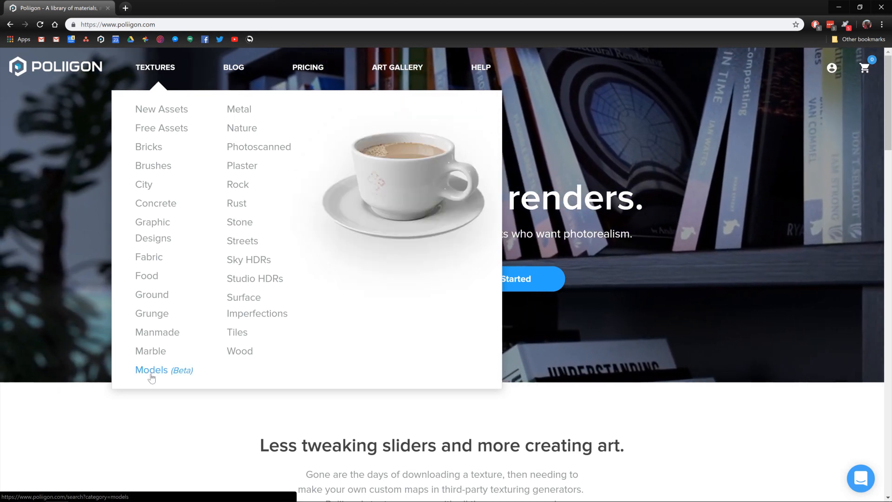
left_click(151, 369)
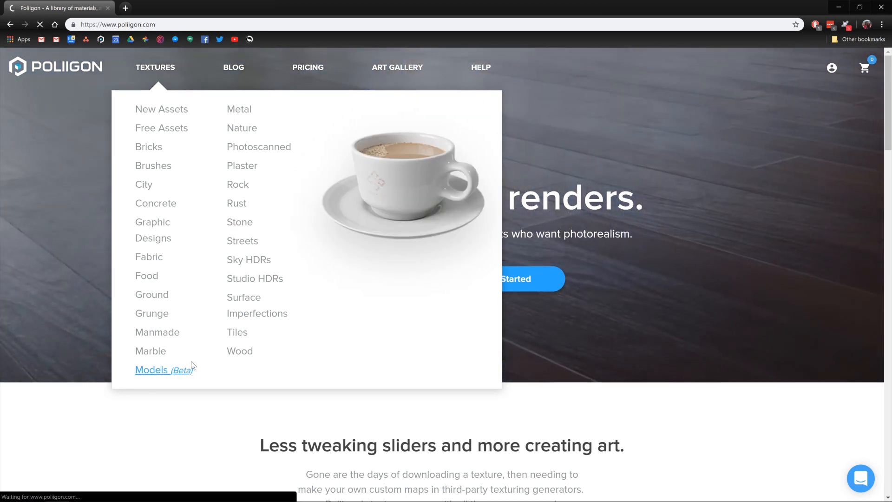
left_click(151, 370)
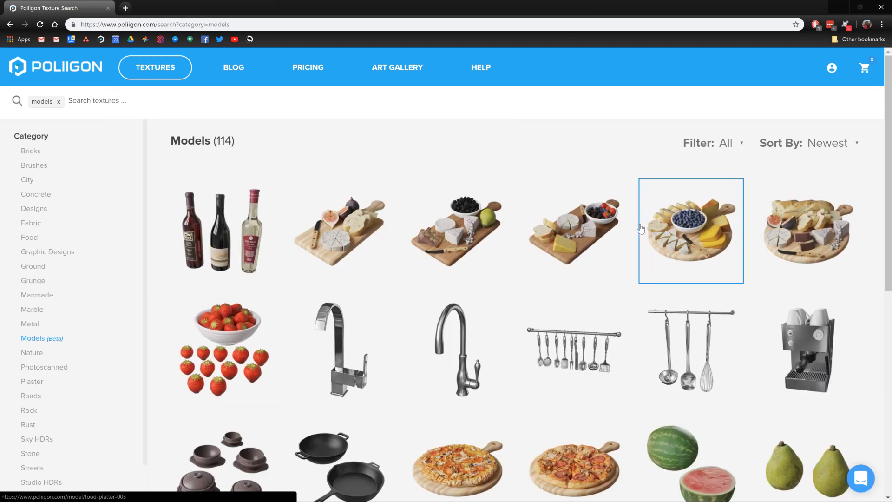
left_click(692, 230)
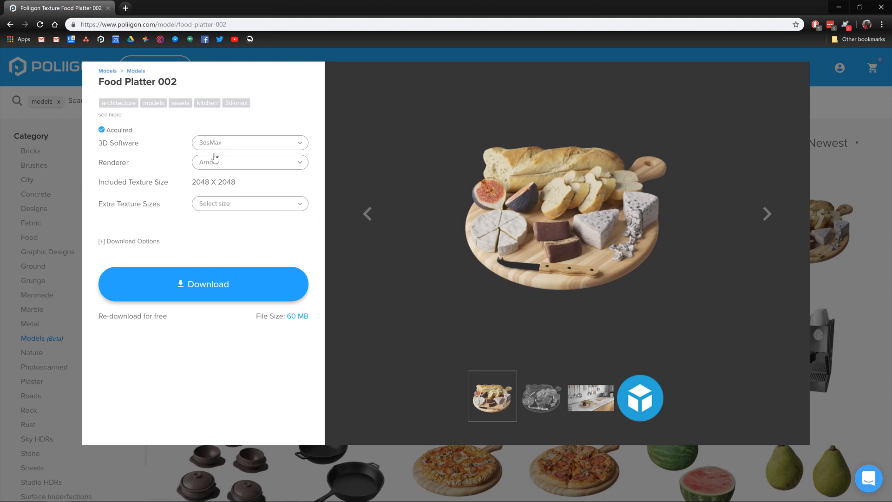
mouse_move(171, 148)
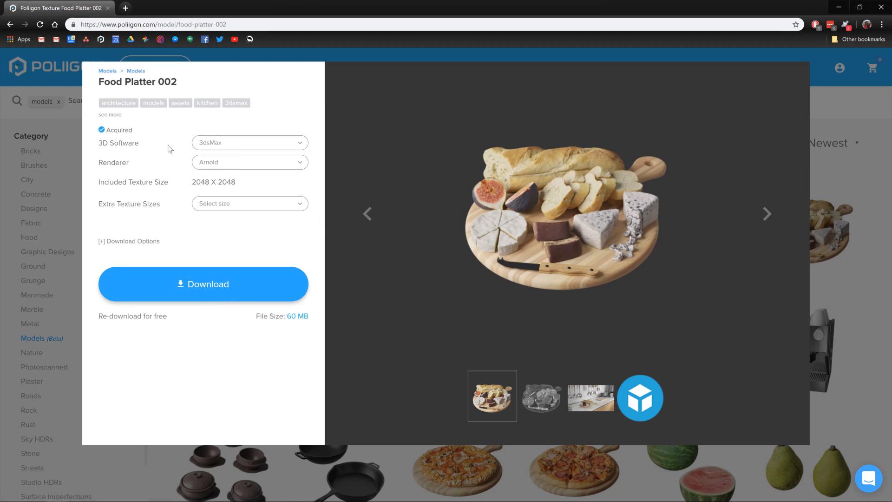
Set 3D Software to Cinema4D with Redshift ticked and Arnold unticked for the download
left_click(250, 143)
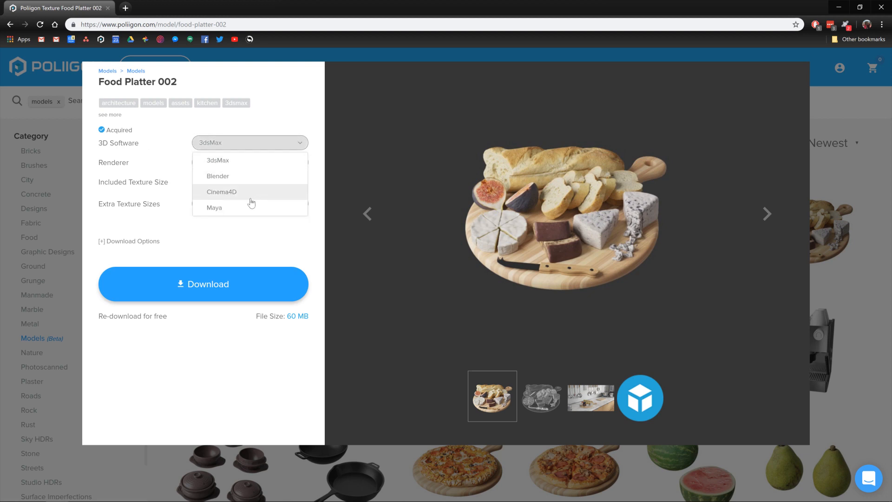
left_click(221, 191)
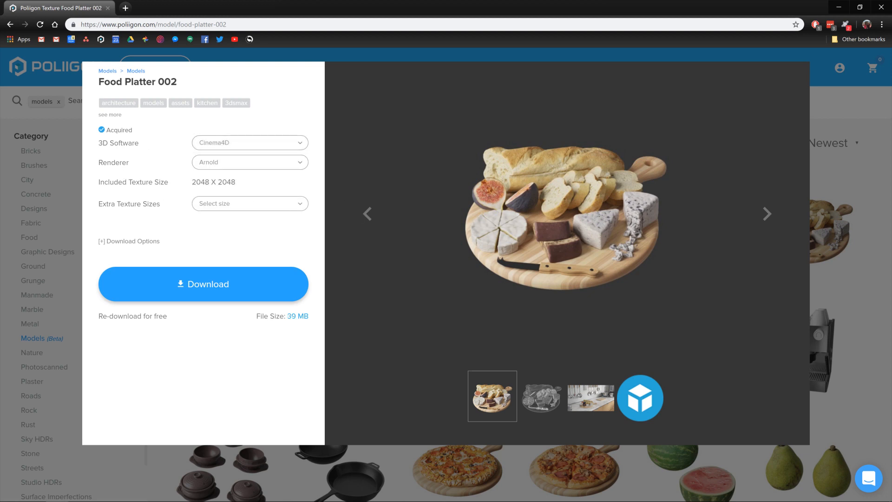
left_click(250, 162)
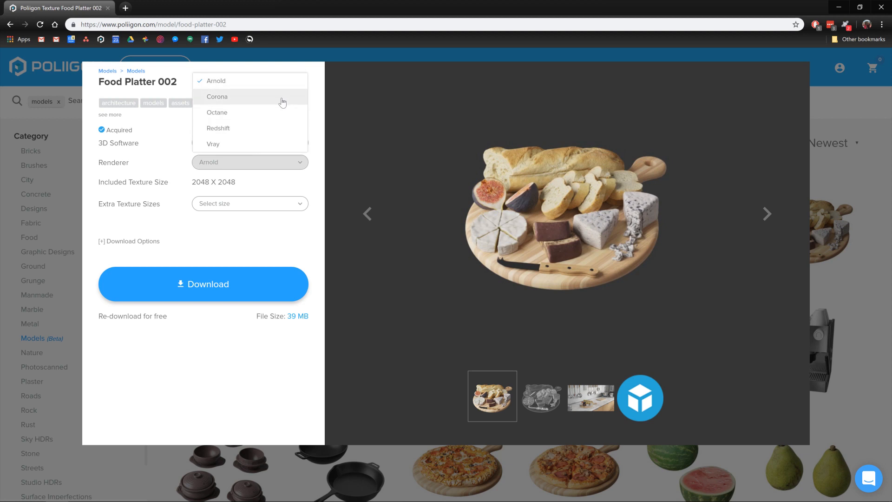
mouse_move(287, 98)
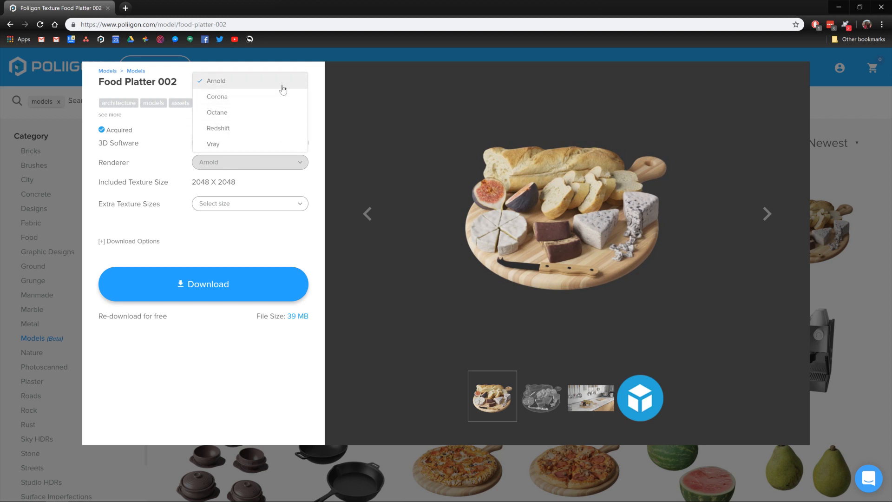
mouse_move(249, 96)
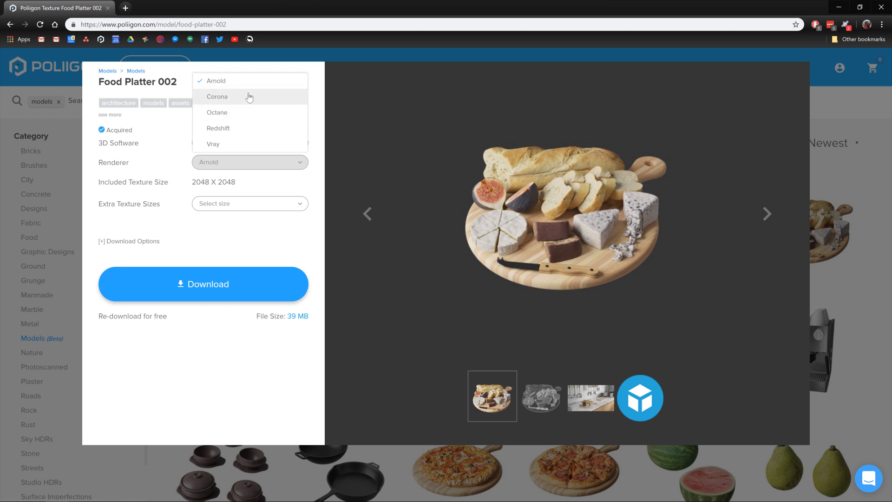
mouse_move(256, 144)
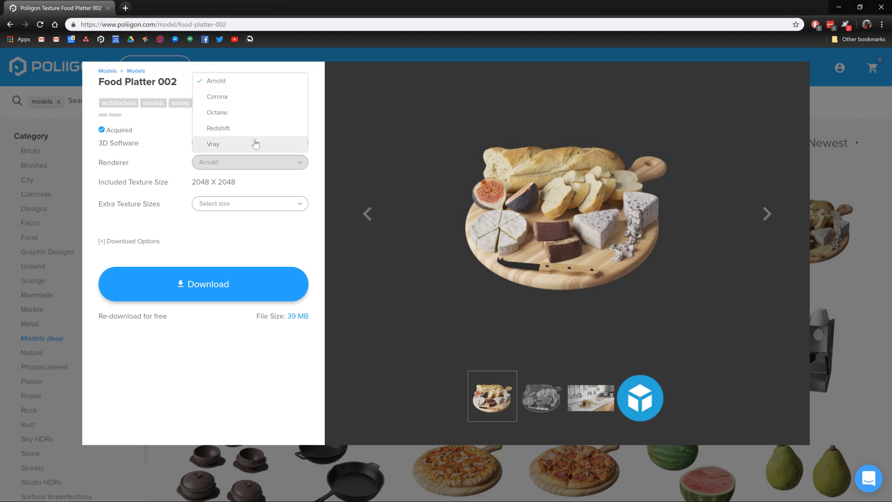
mouse_move(244, 85)
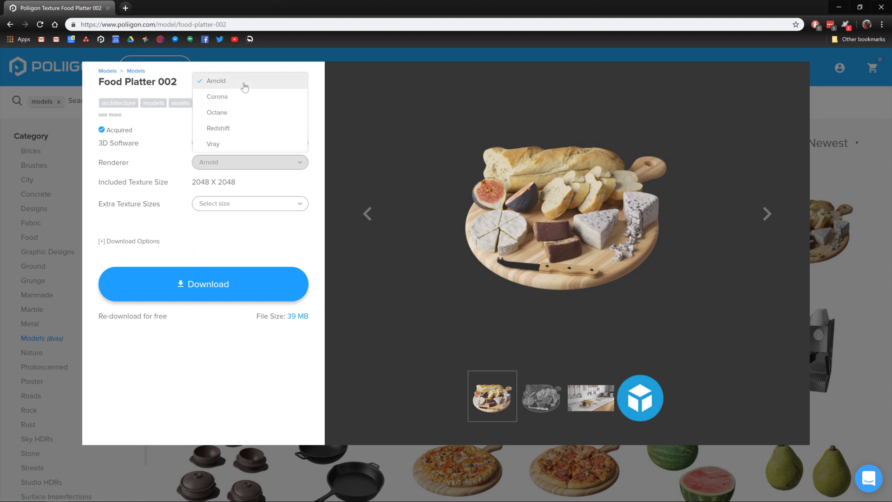
left_click(218, 128)
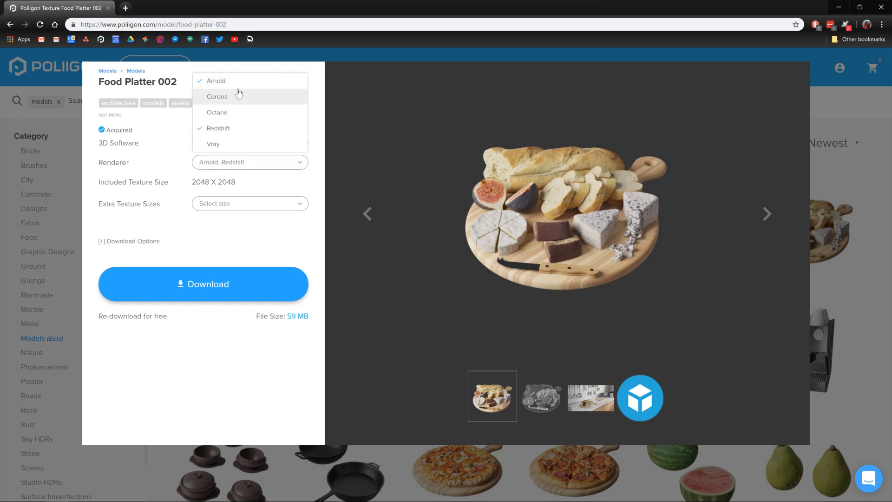
left_click(215, 80)
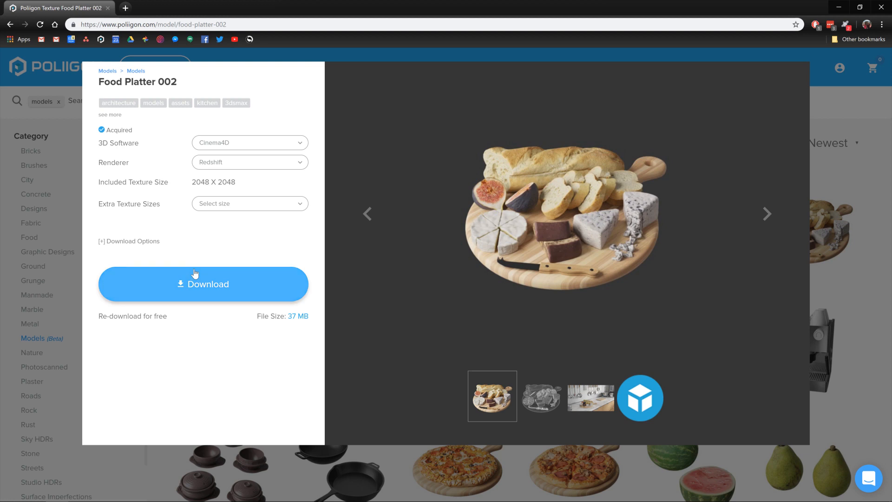
mouse_move(210, 252)
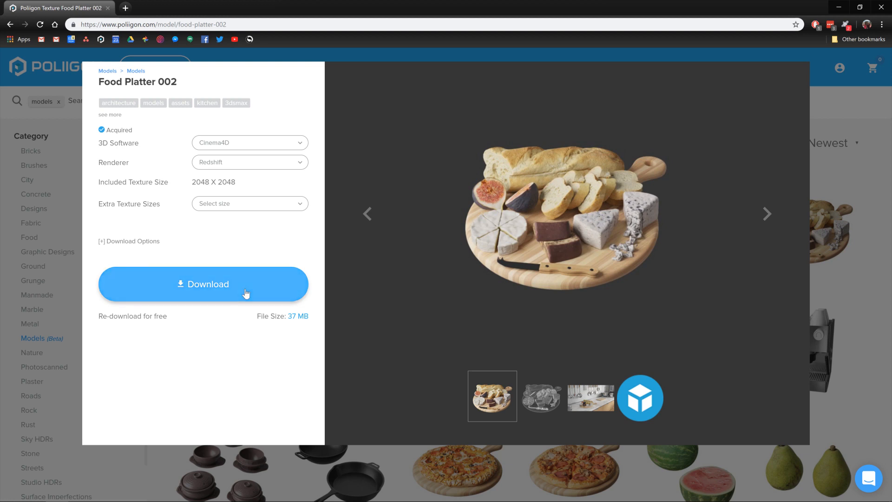
mouse_move(592, 15)
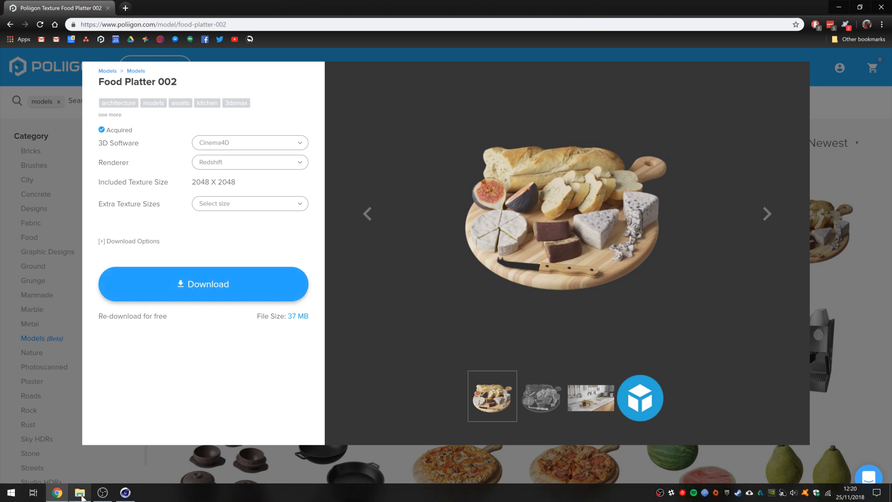
Browse Storage > Poliigon > Models down to the FoodPlatter002_Redshift folder contents
left_click(80, 492)
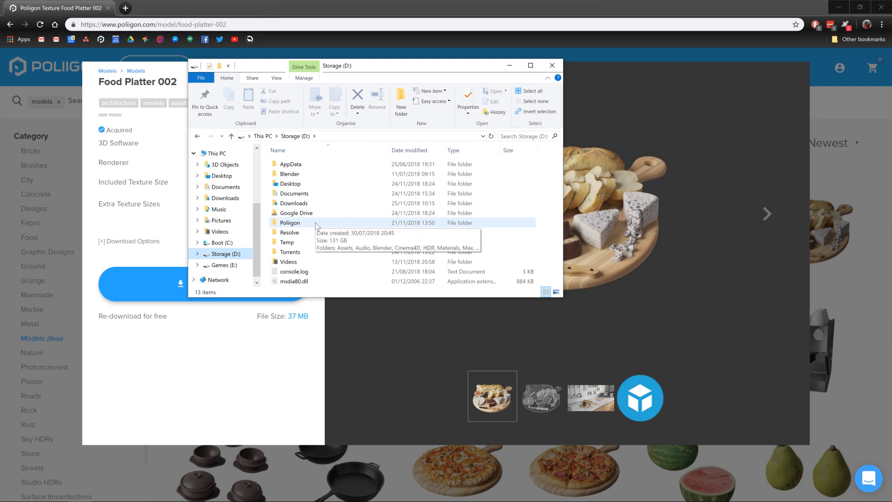
double_click(290, 223)
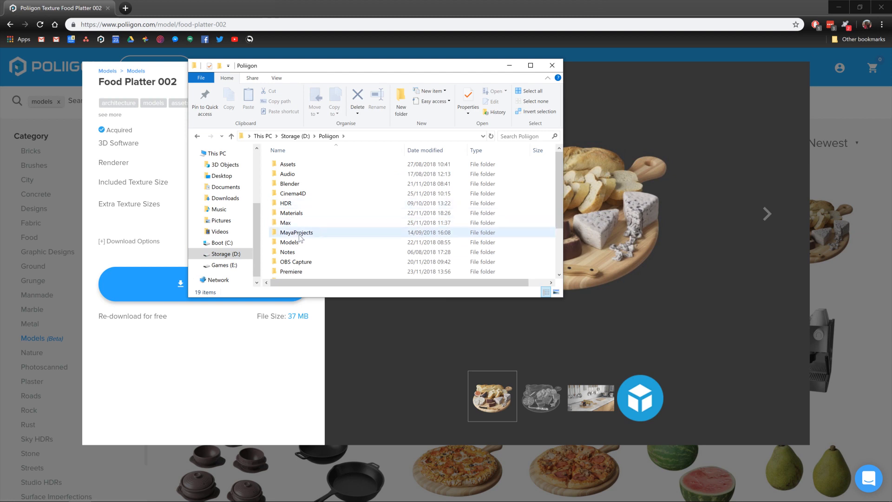
double_click(290, 242)
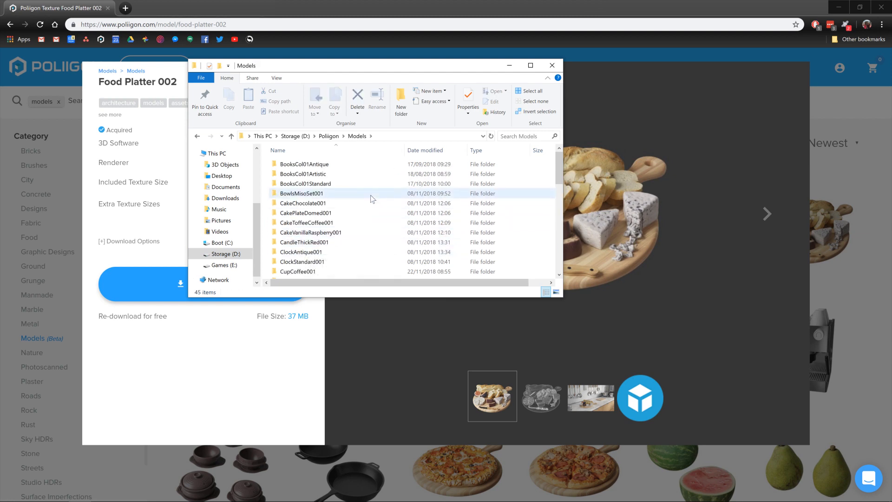
mouse_move(372, 200)
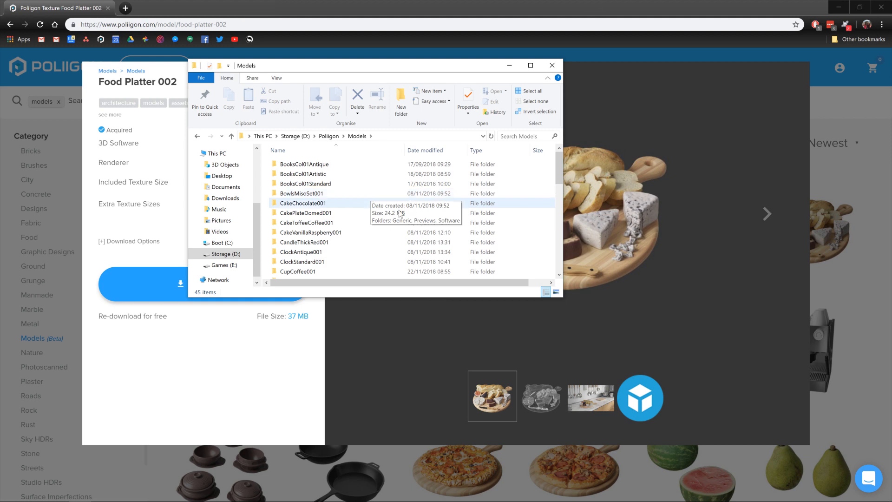
scroll("down", 3)
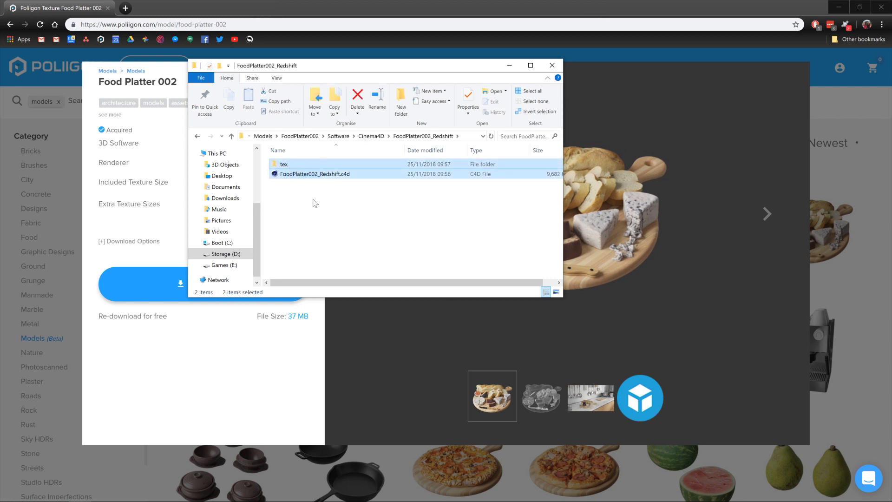
Copy the tex folder and FoodPlatter002_Redshift.c4d into Poliigon's Cinema4D folder, replacing duplicates
right_click(314, 173)
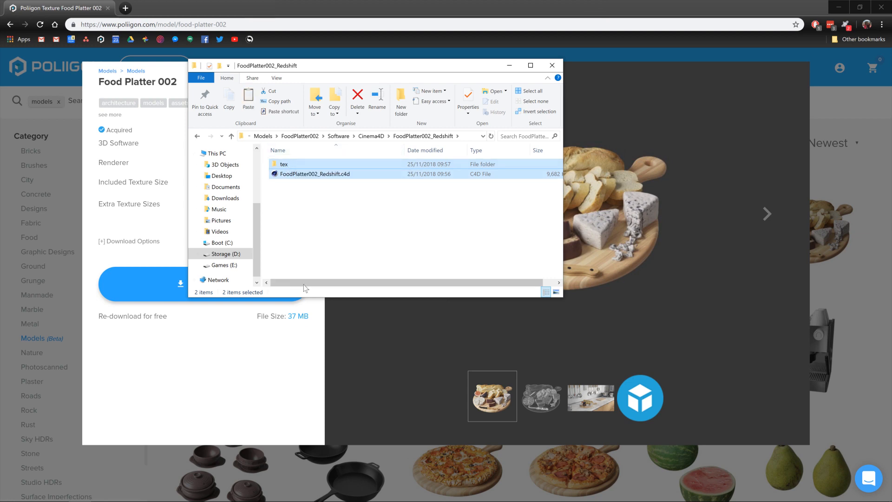
left_click(225, 254)
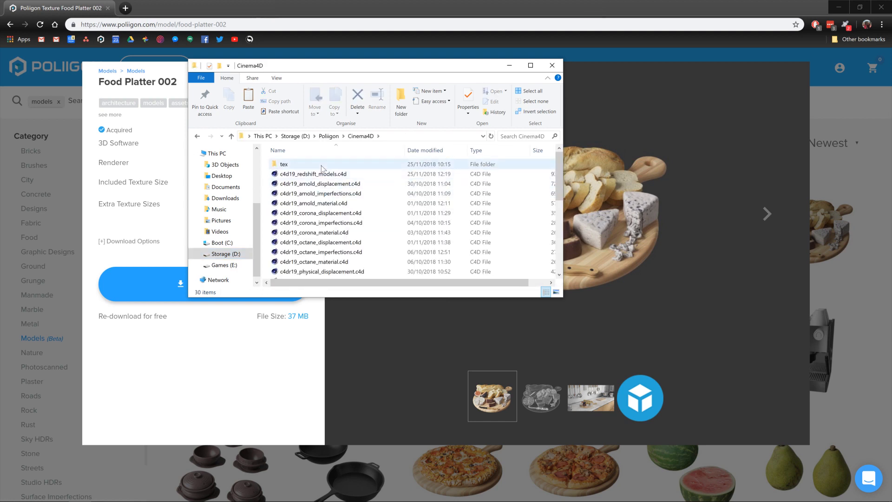
scroll("down", 3)
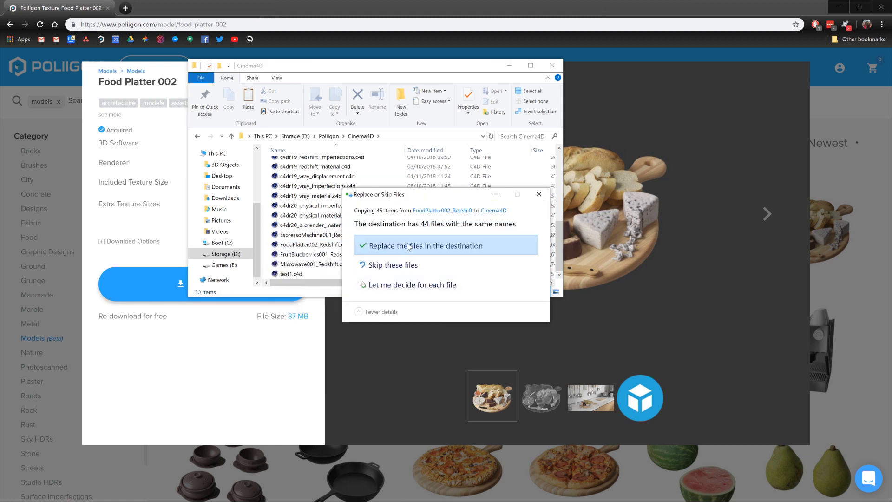
left_click(425, 245)
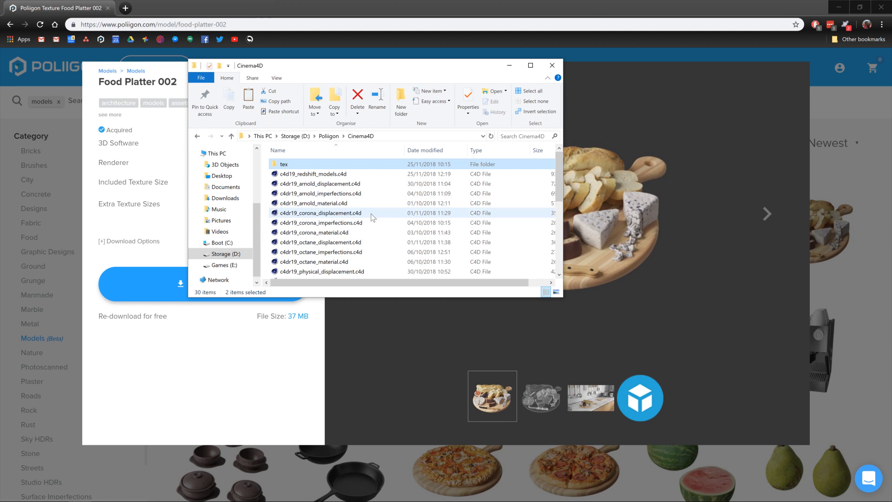
mouse_move(372, 215)
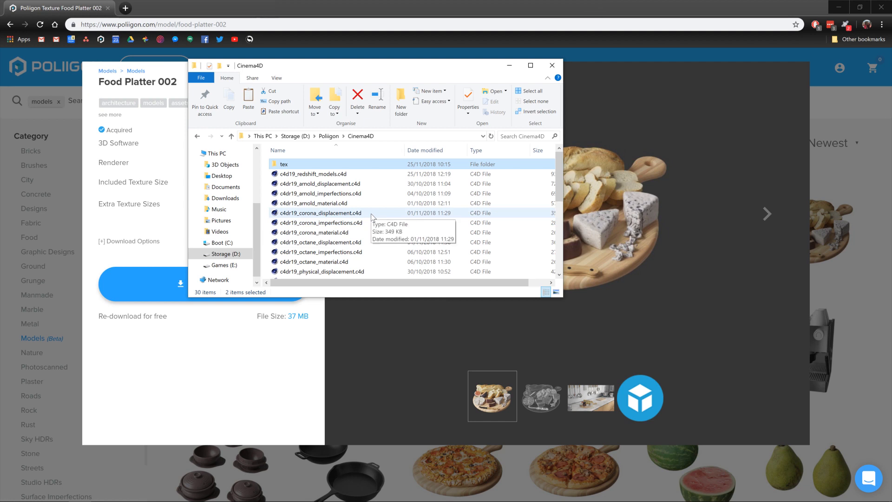
mouse_move(363, 207)
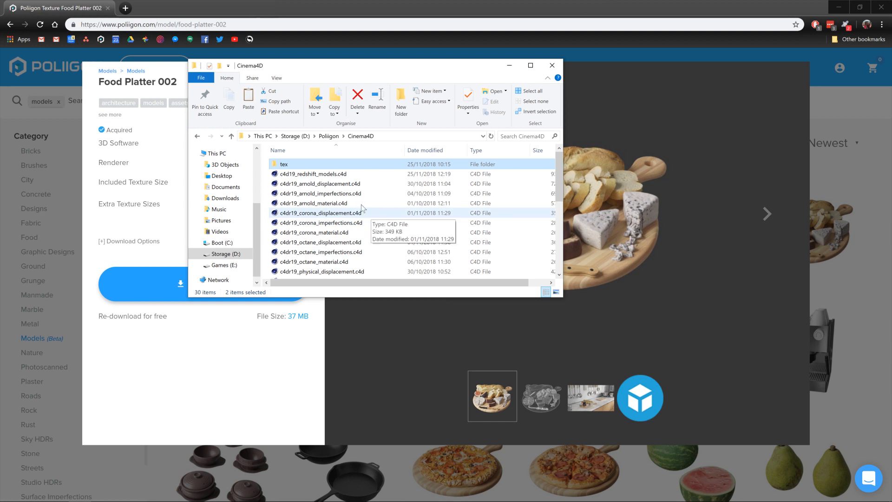
left_click(552, 66)
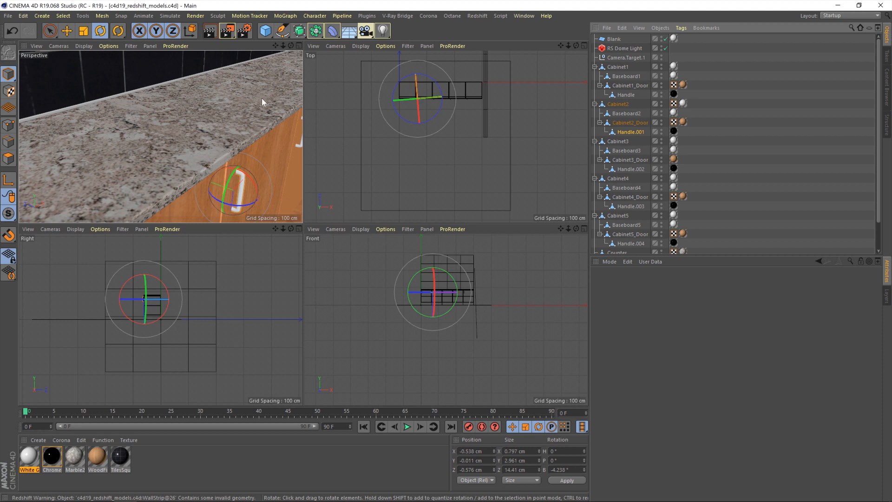
mouse_move(217, 375)
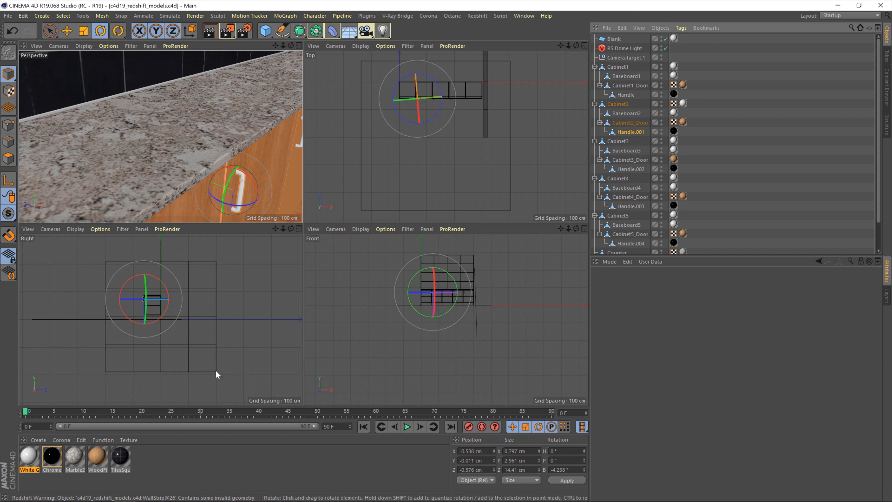
mouse_move(253, 301)
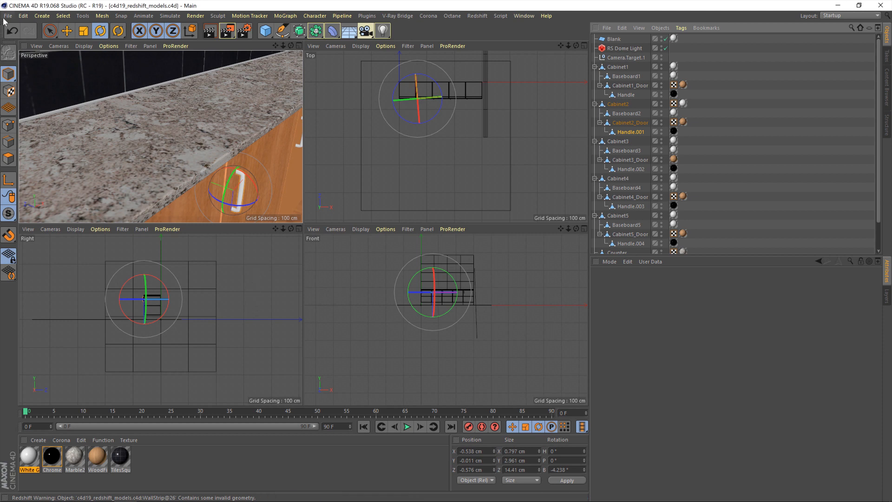
Bring up Cinema 4D's File menu for the kitchen scene
left_click(7, 17)
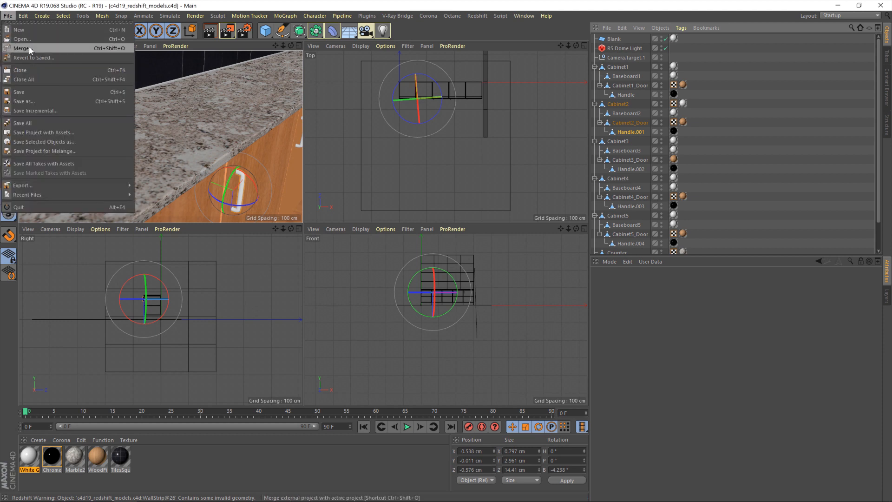
Merge FoodPlatter002_Redshift.c4d from the Poliigon Cinema4D folder into the kitchen scene
left_click(19, 49)
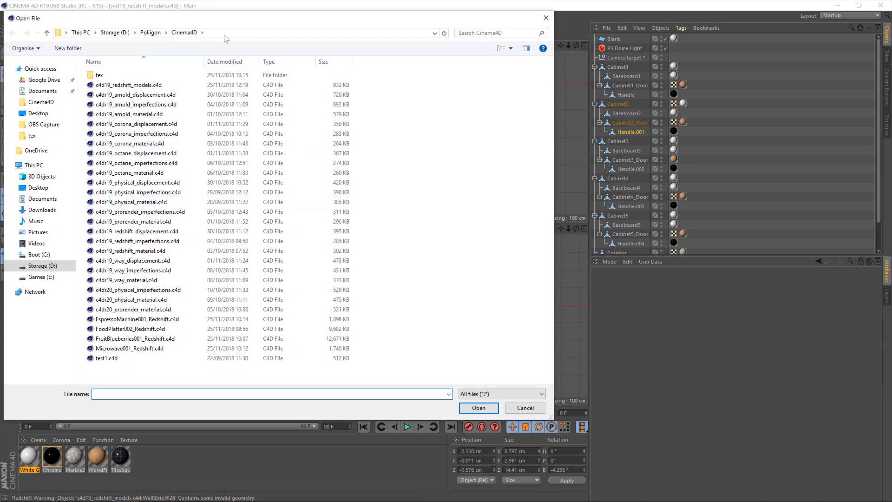
left_click(135, 319)
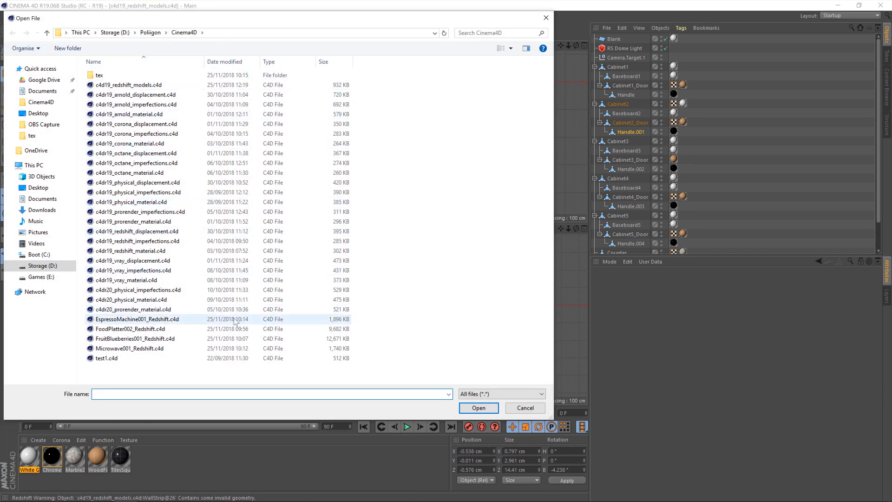
left_click(130, 329)
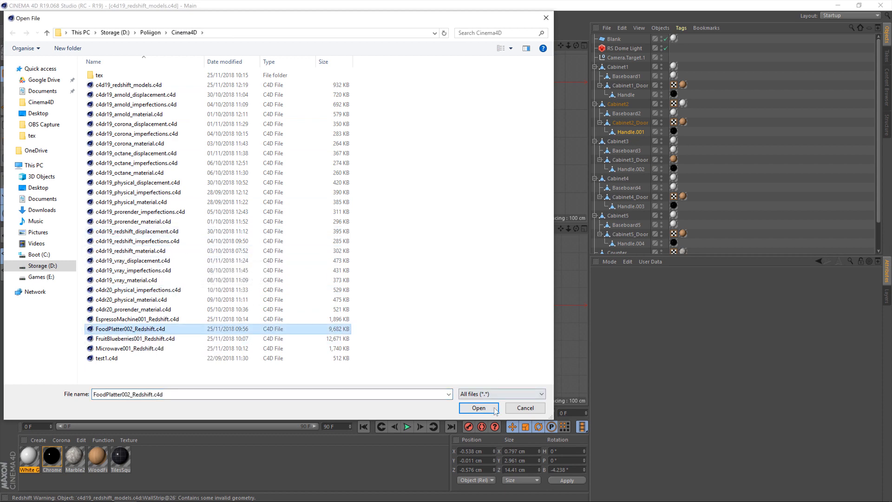
left_click(478, 407)
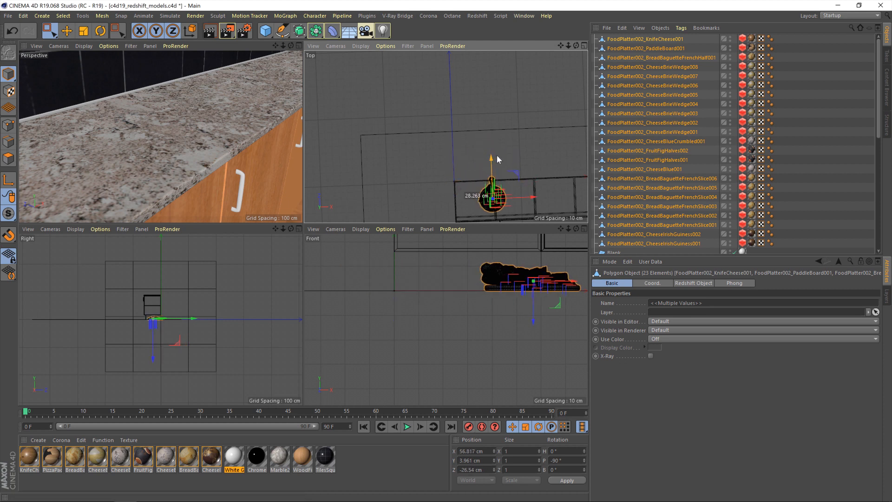
Move the platter onto the countertop and rotate it to a new angle
left_click_drag(490, 196, 544, 206)
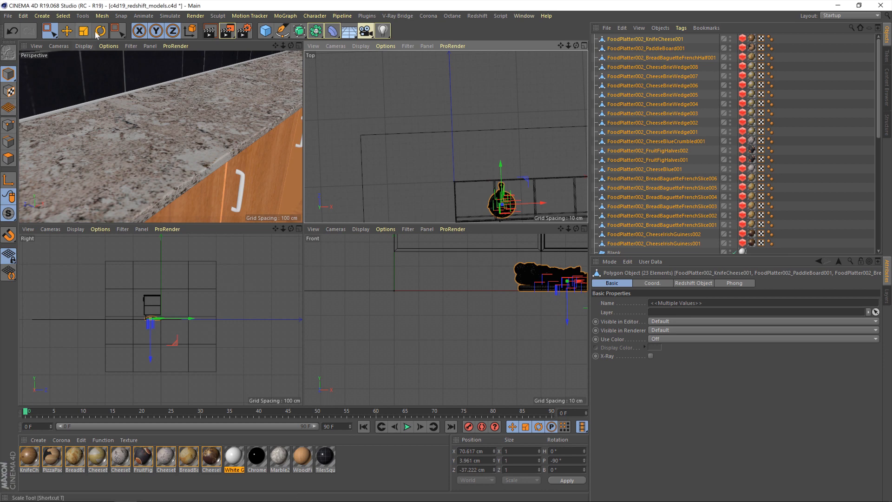
left_click(97, 34)
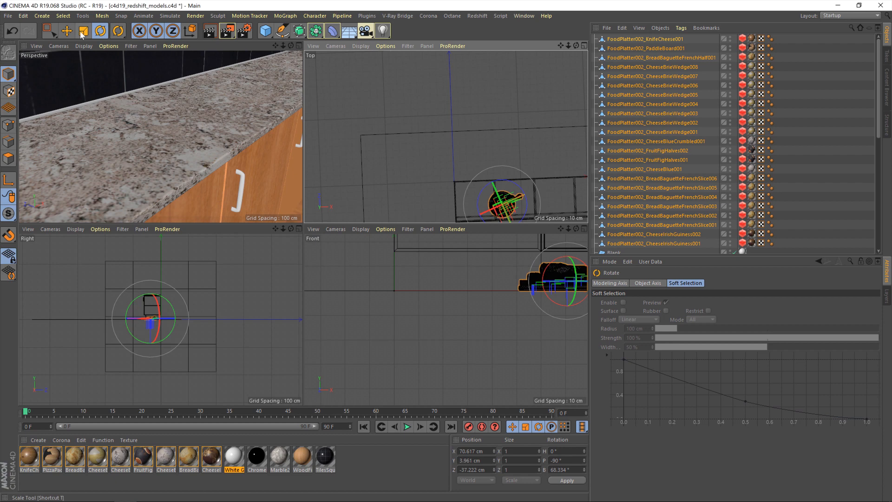
left_click(65, 31)
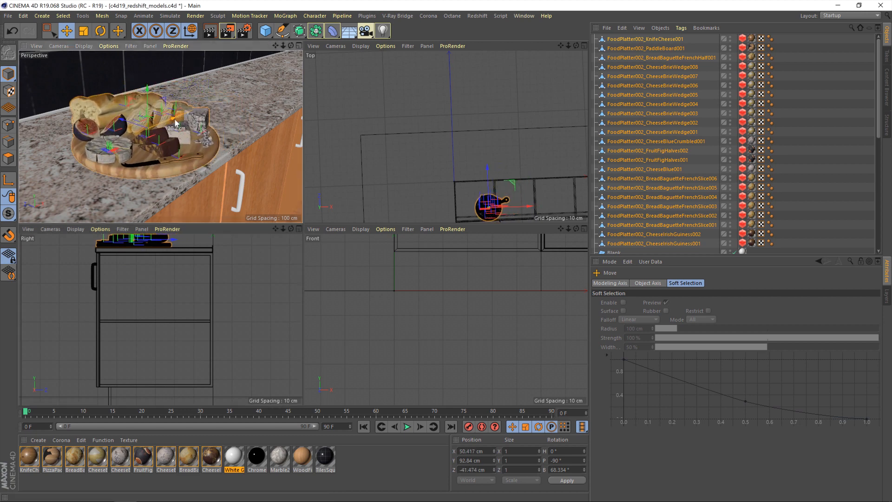
left_click(100, 34)
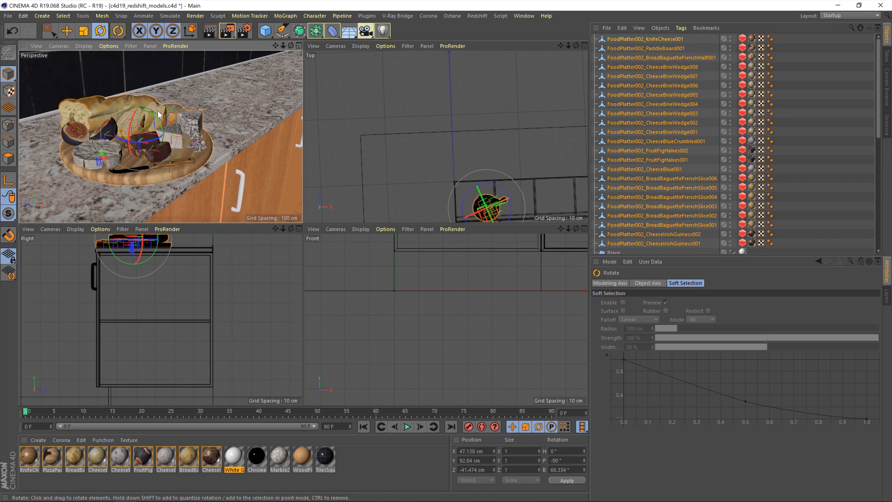
left_click_drag(166, 113, 145, 145)
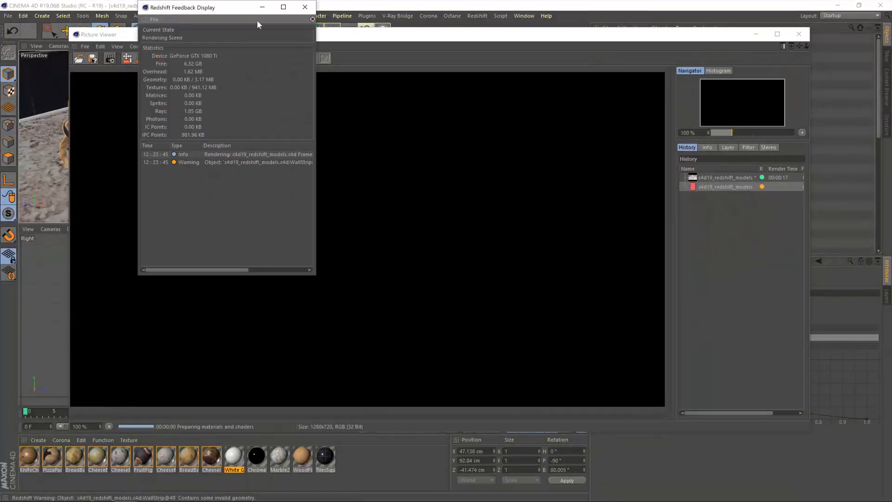
Close the Redshift Feedback Display window while the render continues
left_click(305, 8)
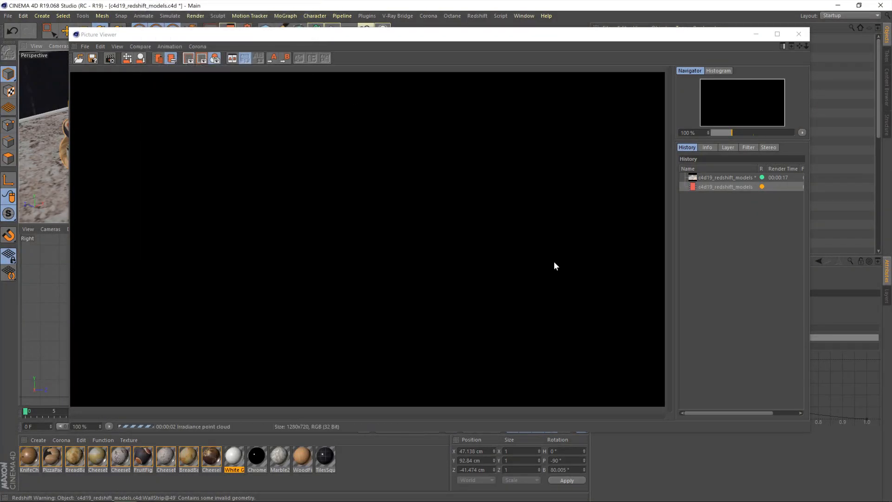